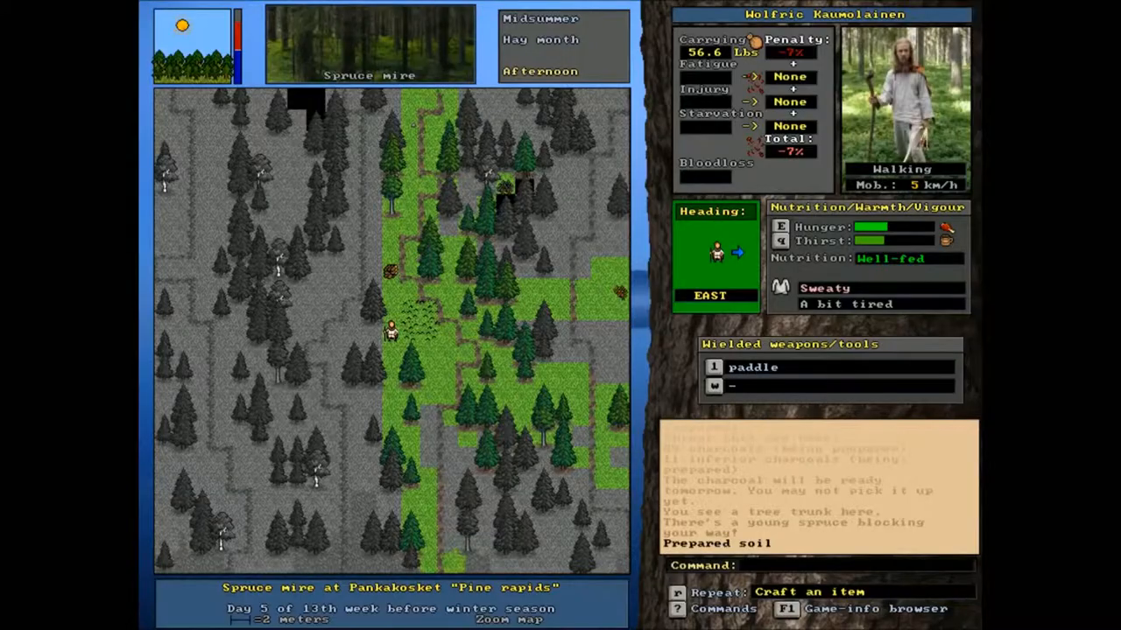
Attempt Prepare the soil via Agriculture and get the burn-wood-first refusal.
key(F5)
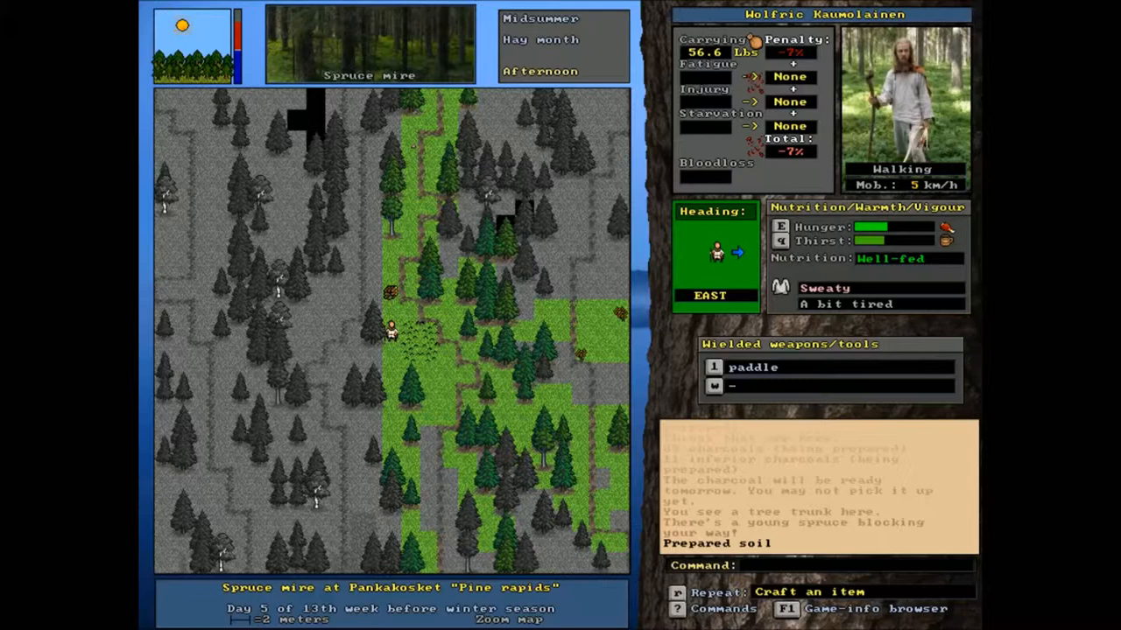
mouse_move(536, 40)
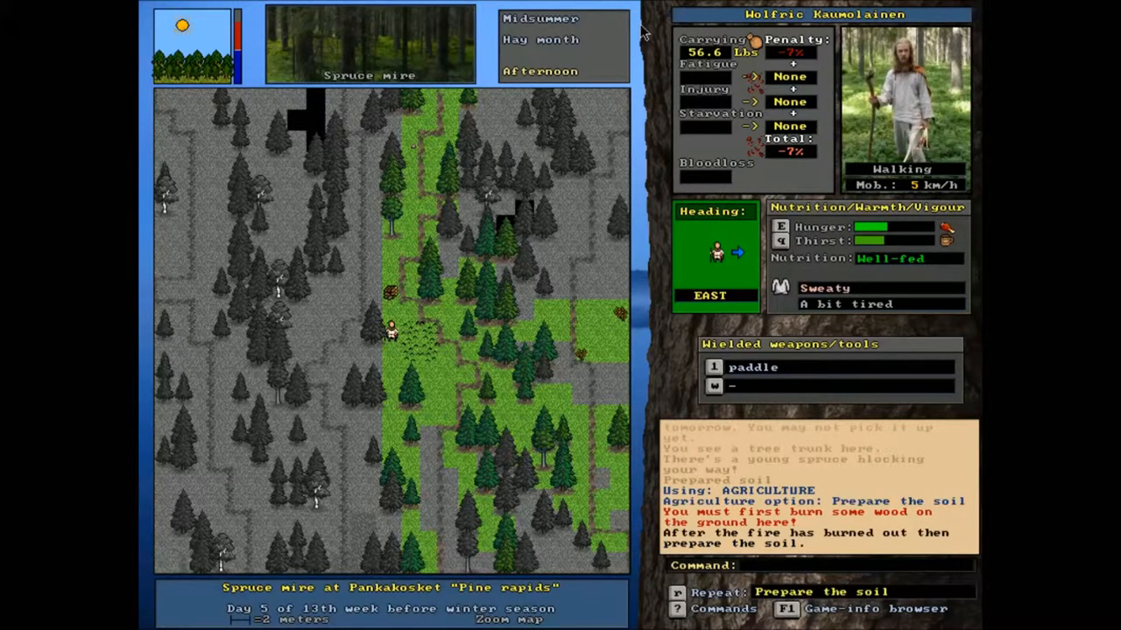
mouse_move(805, 539)
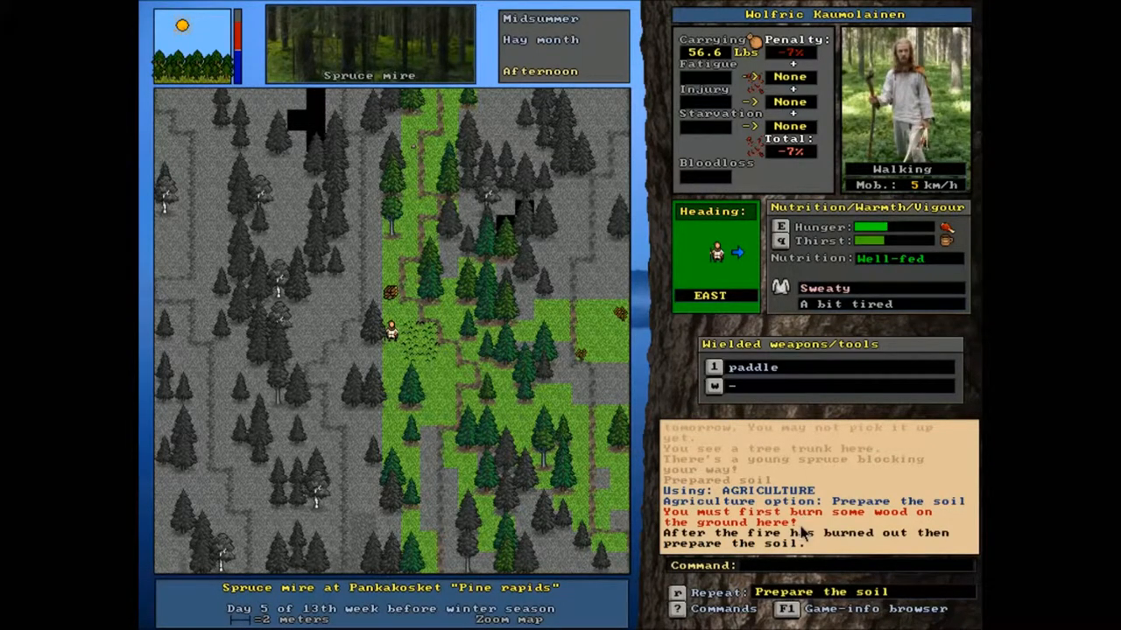
mouse_move(865, 531)
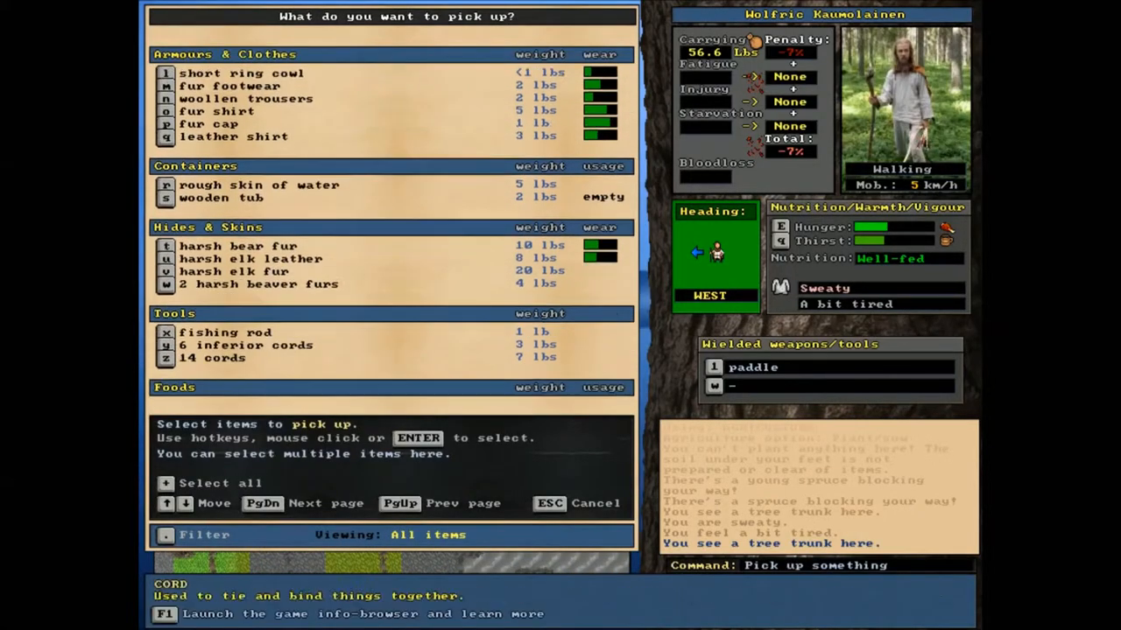
Mark barley grains, peas and sorrel seeds in the item list and pick them up.
scroll(down, 3)
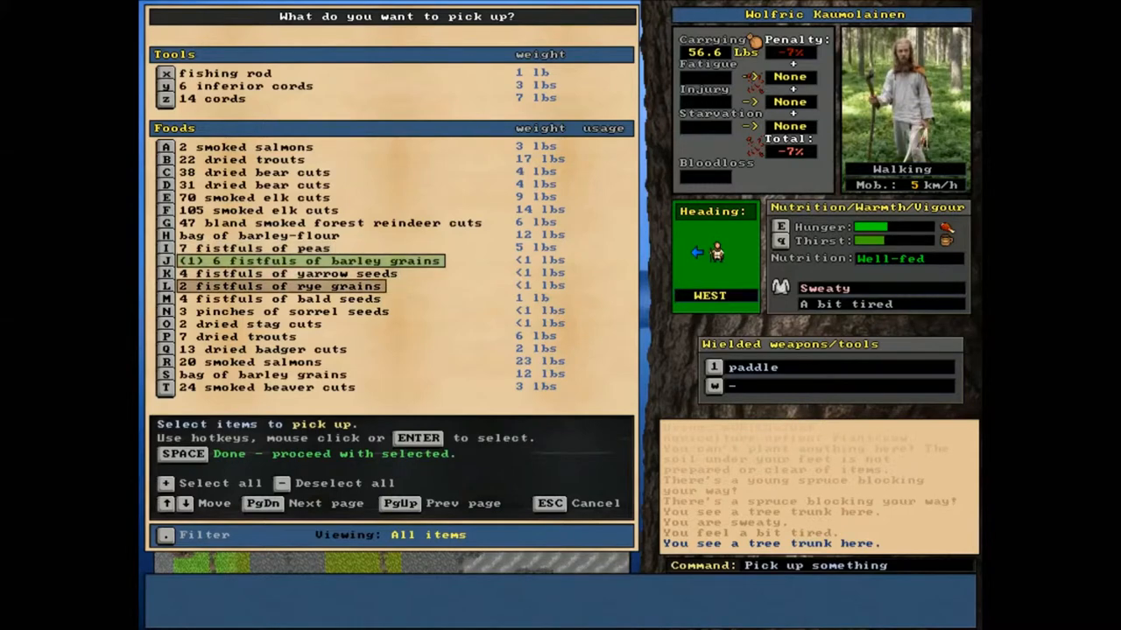
click(281, 285)
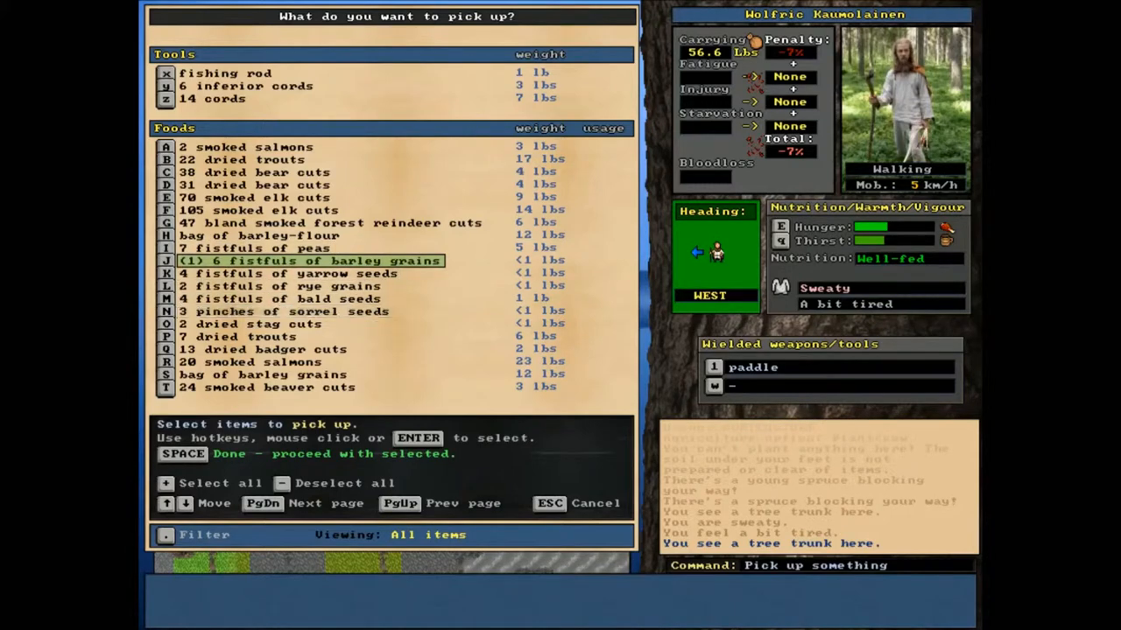
click(289, 311)
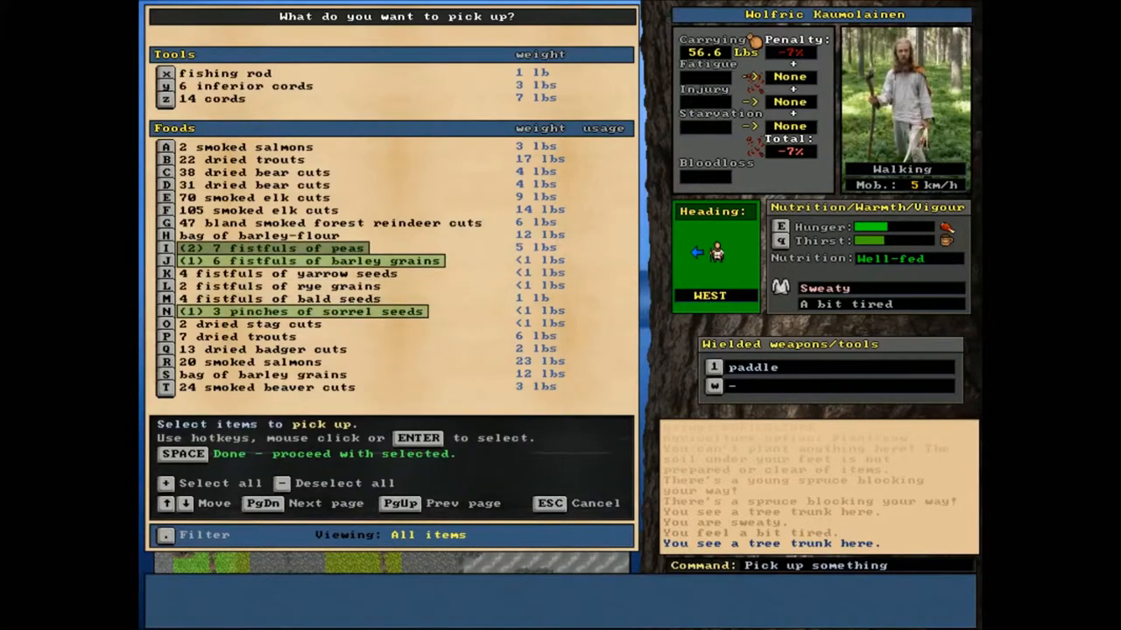
click(249, 324)
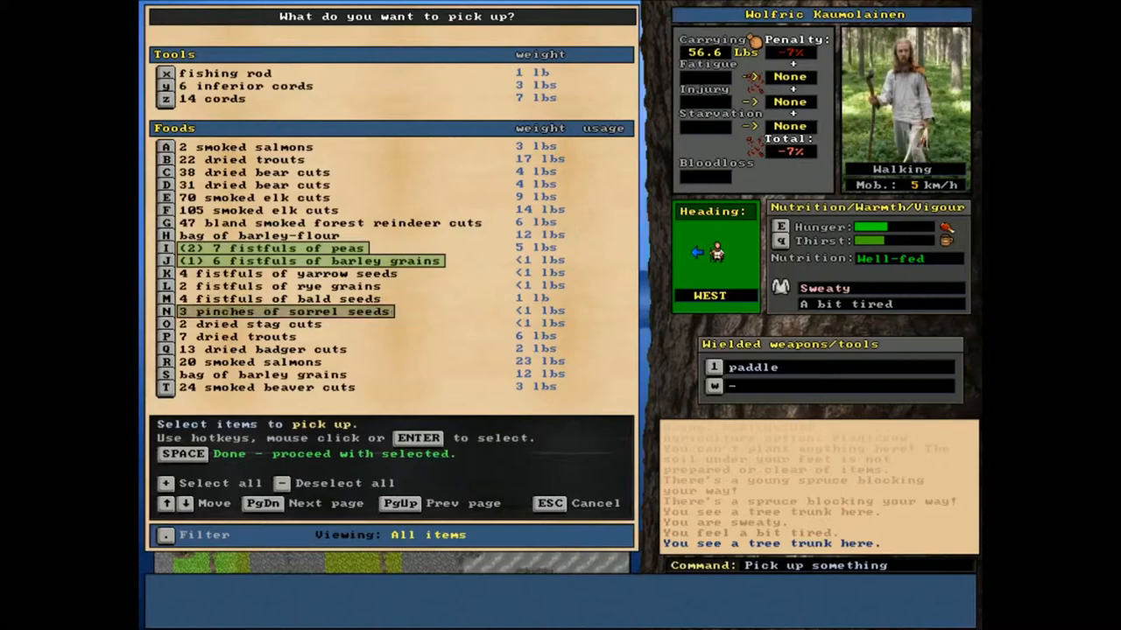
key(space)
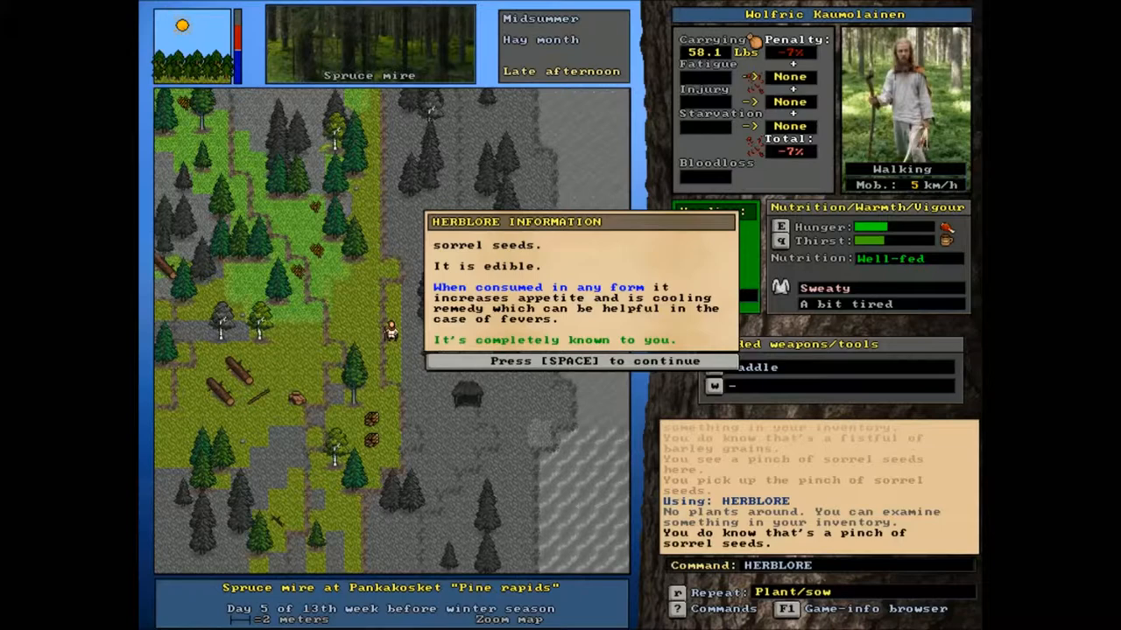
Dismiss the herblore note confirming sorrel seeds are edible and fever-cooling.
key(space)
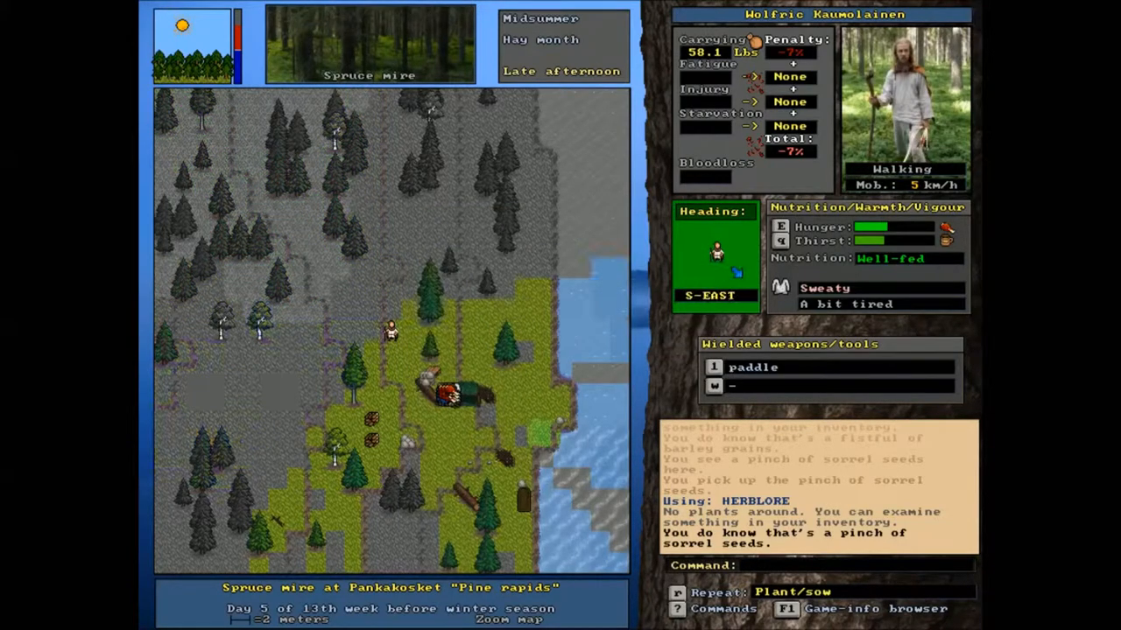
key(up)
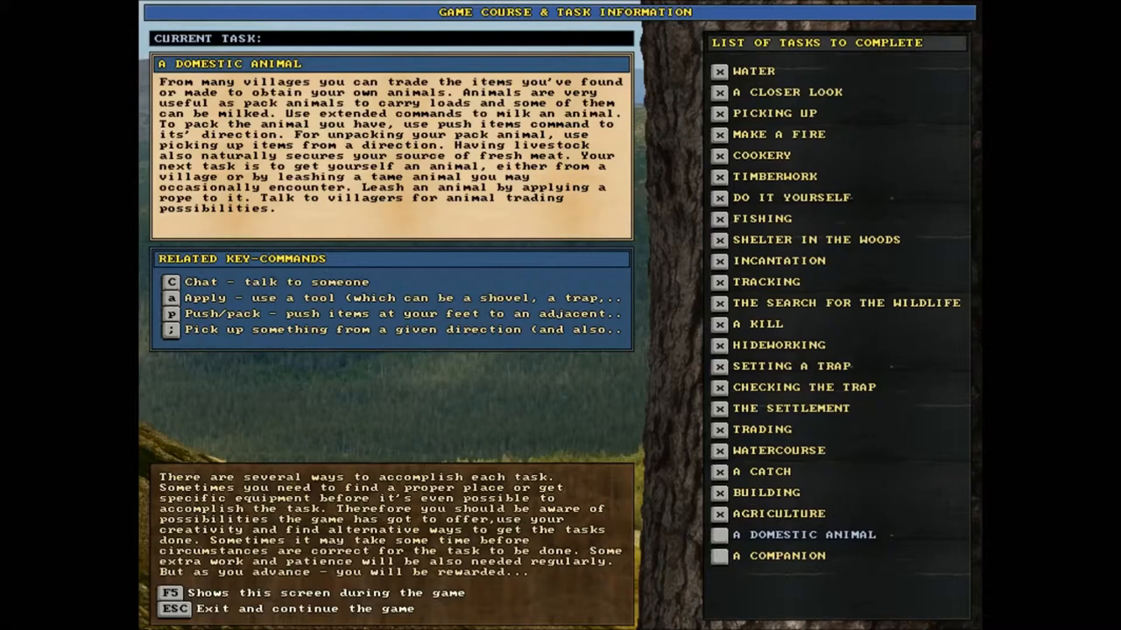
Leave the task information screen and resume play beside the planted peas.
key(Escape)
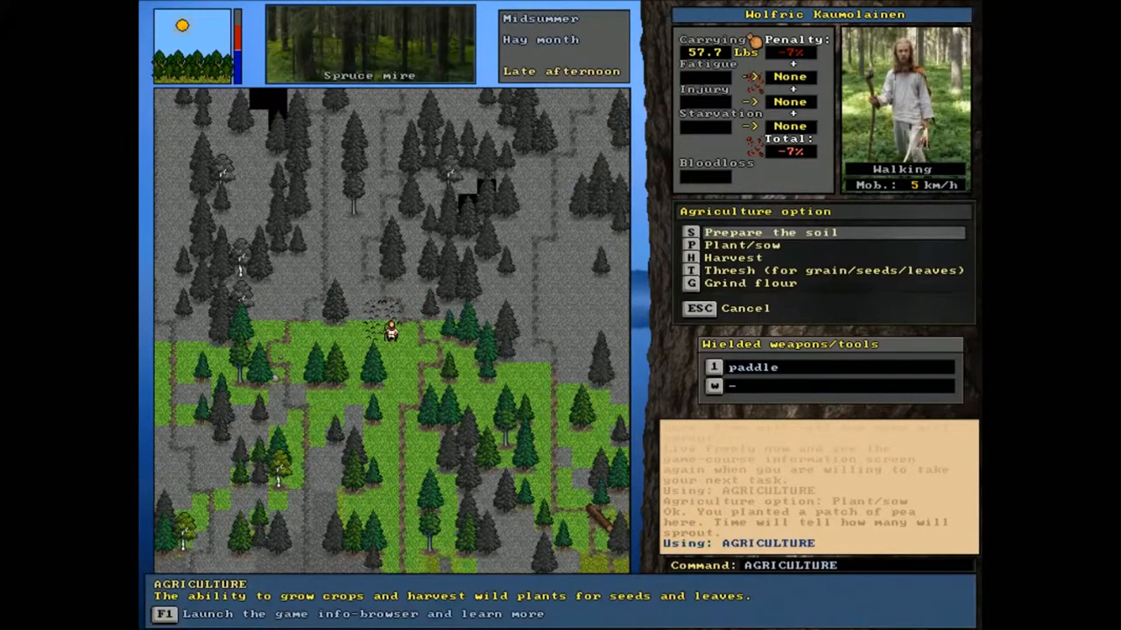
Choose Plant/sow from the Agriculture menu to plant the sorrel patch.
click(742, 245)
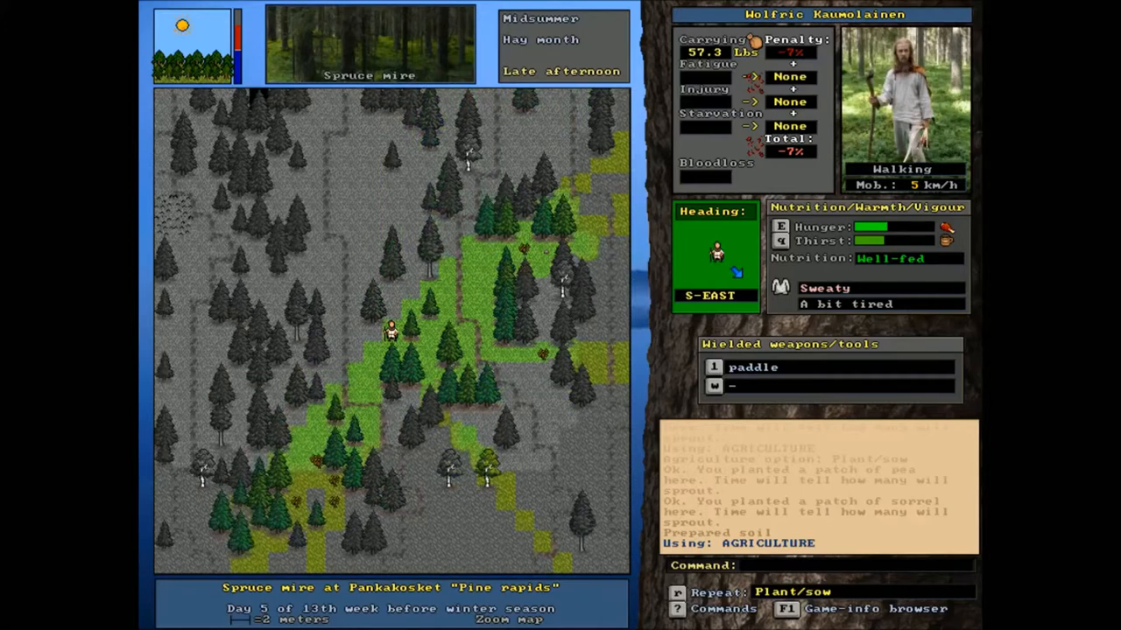
Walk toward the charcoal pile with 89 charcoals and 11 inferior charcoals curing.
key(Right)
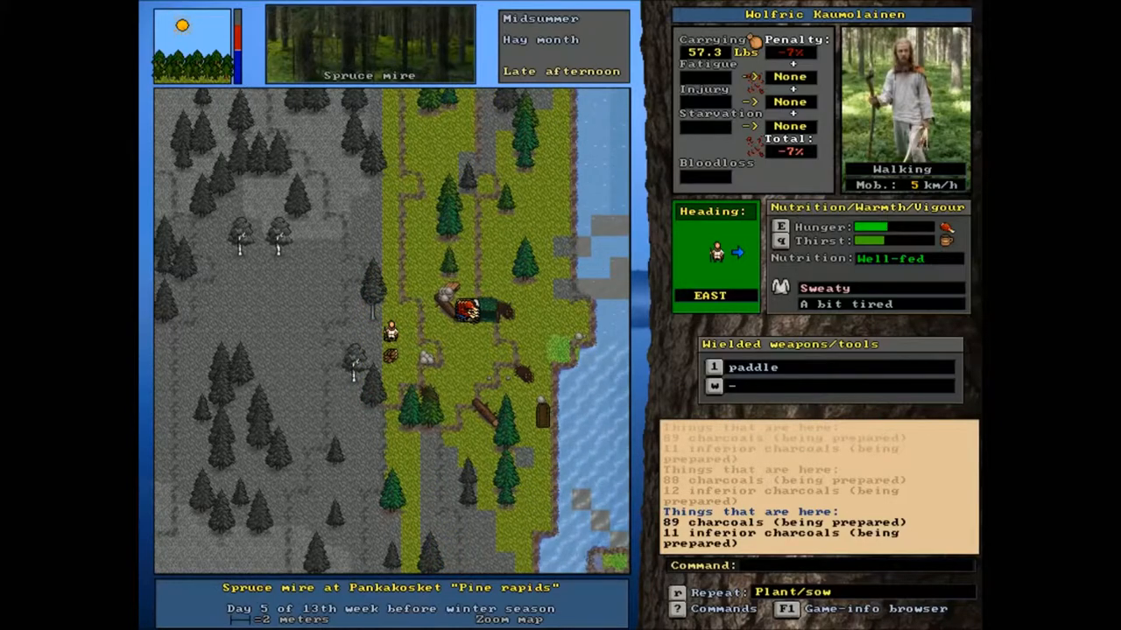
Walk to the cellar site by the boards and stones and attempt the cellar build.
key(down)
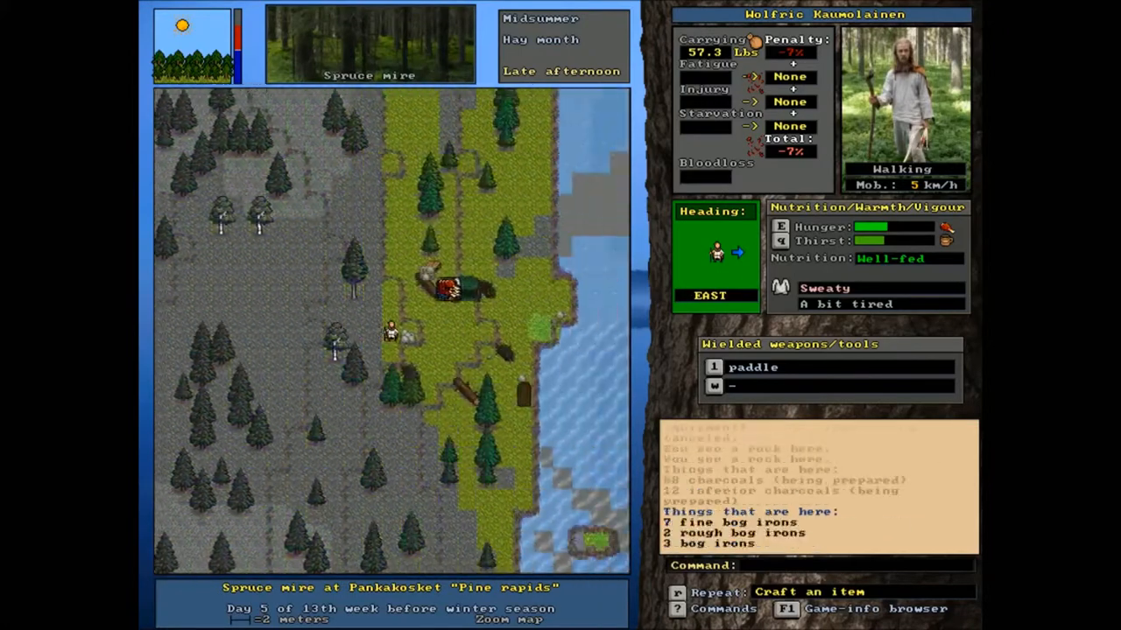
key(up)
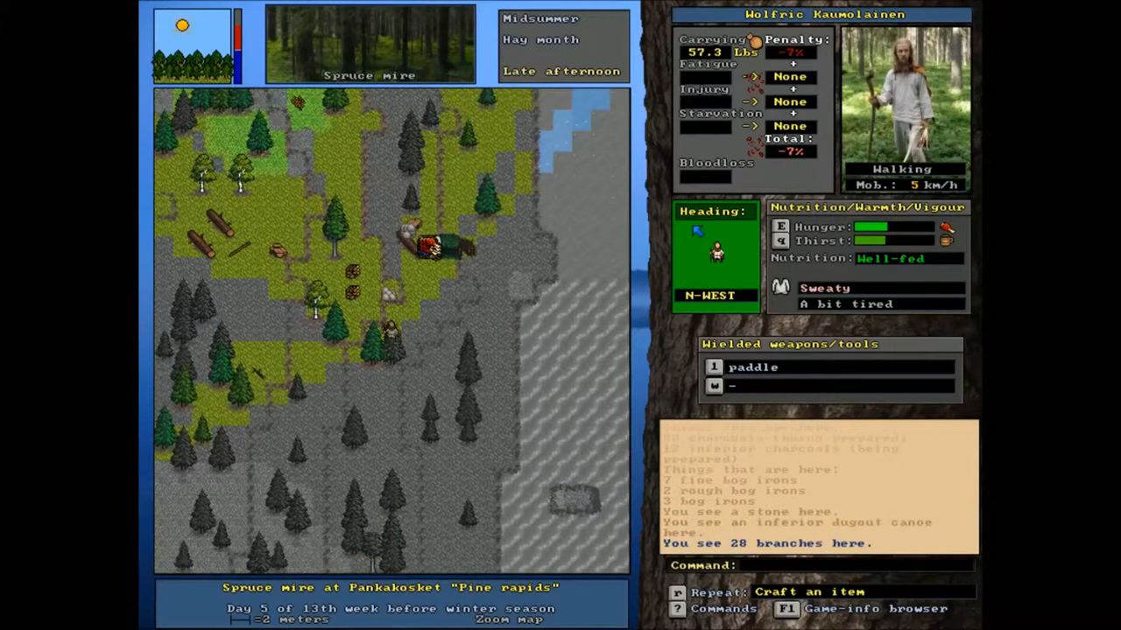
key(up)
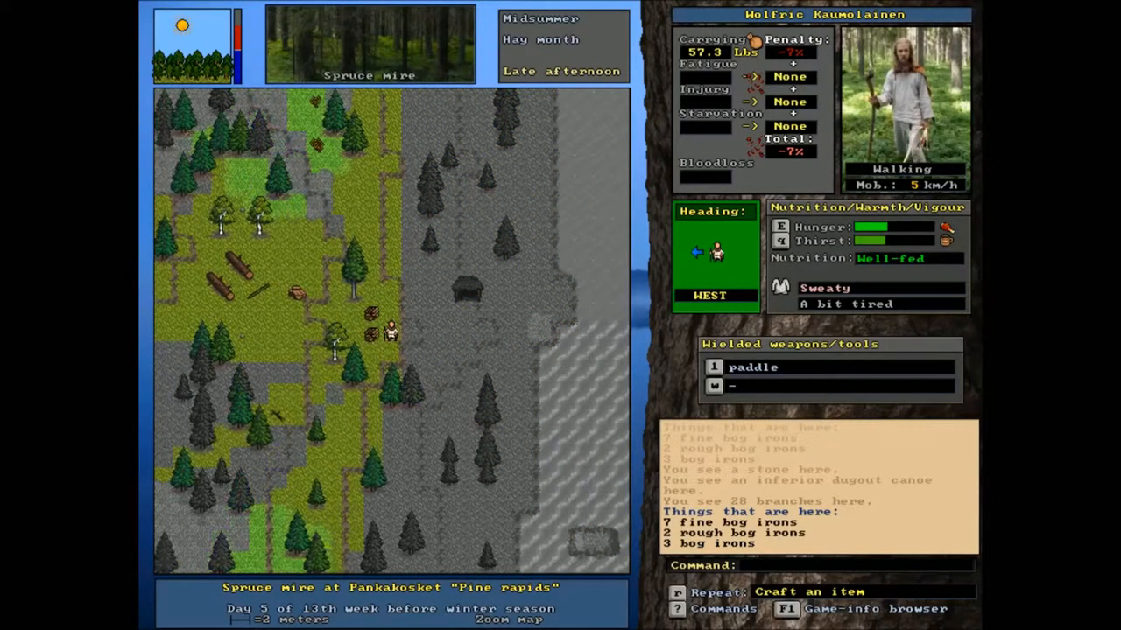
key(up)
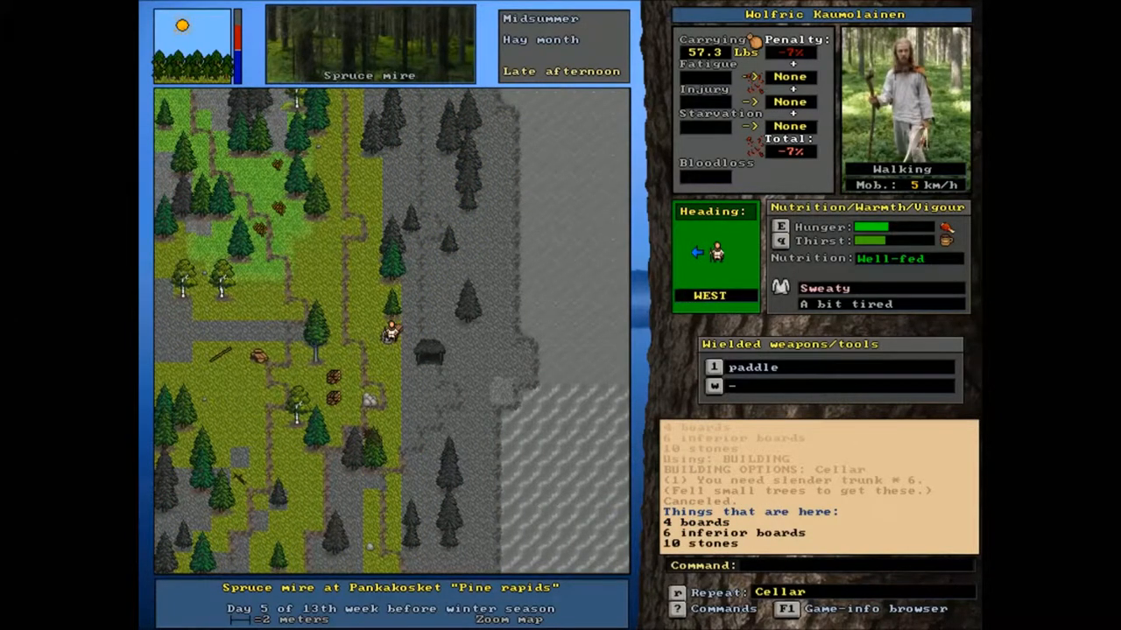
Fell slender trees and haul all three slender trunks back to the cellar site.
key(up)
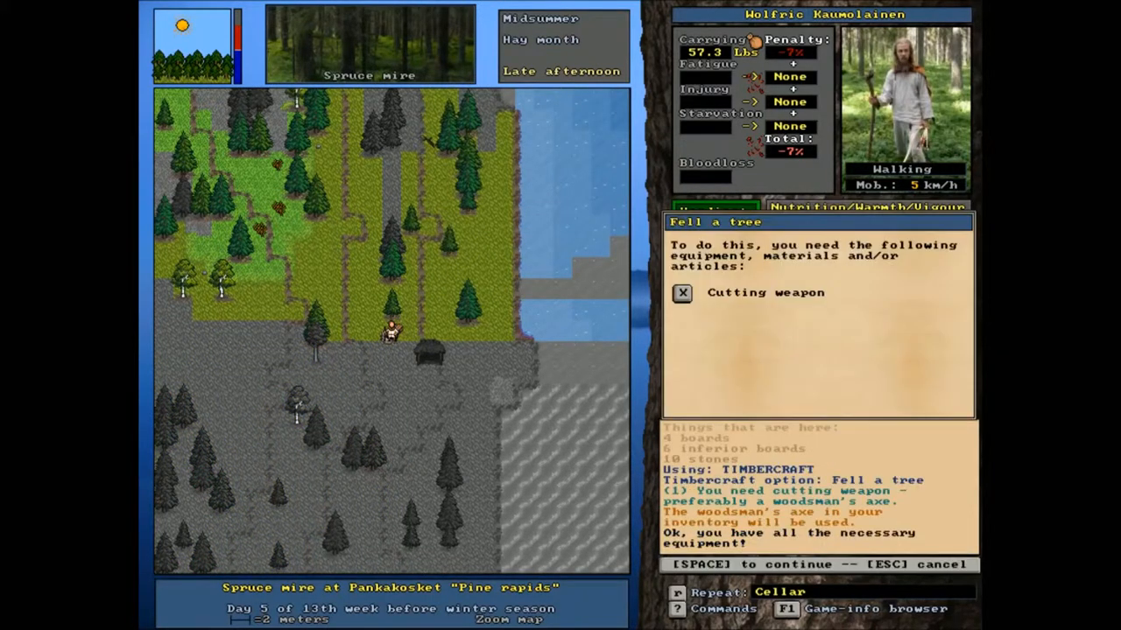
key(space)
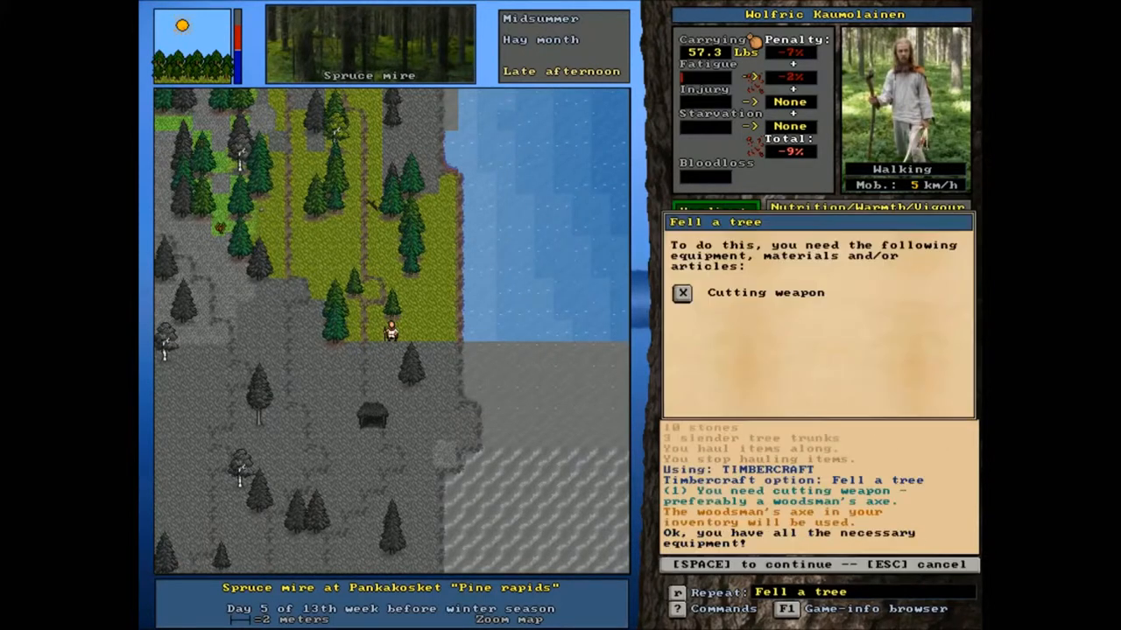
key(space)
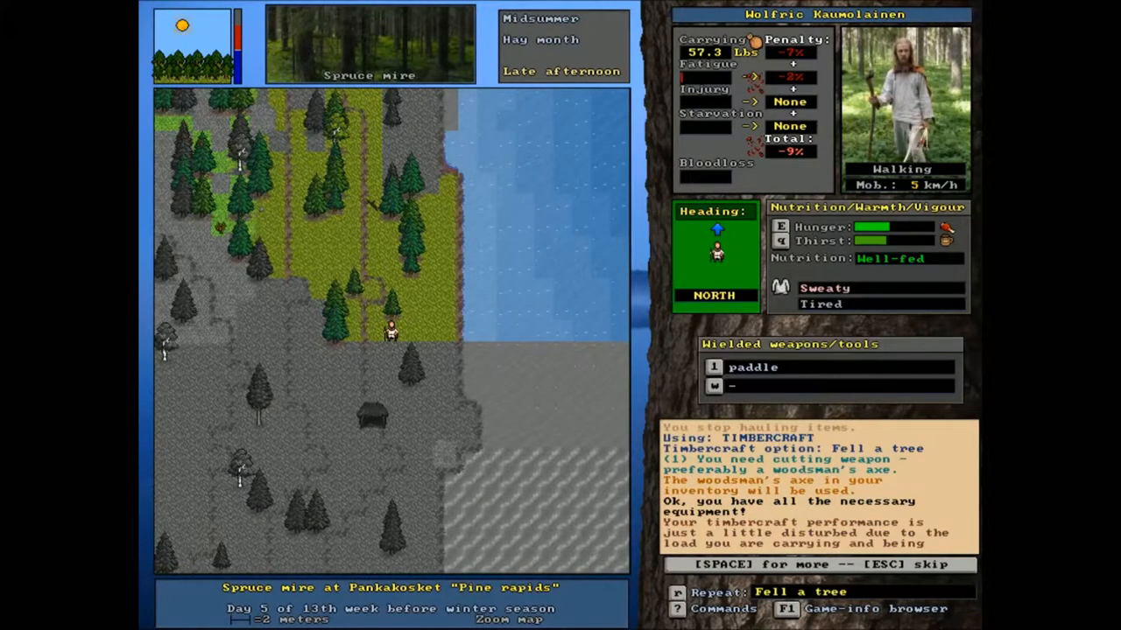
key(space)
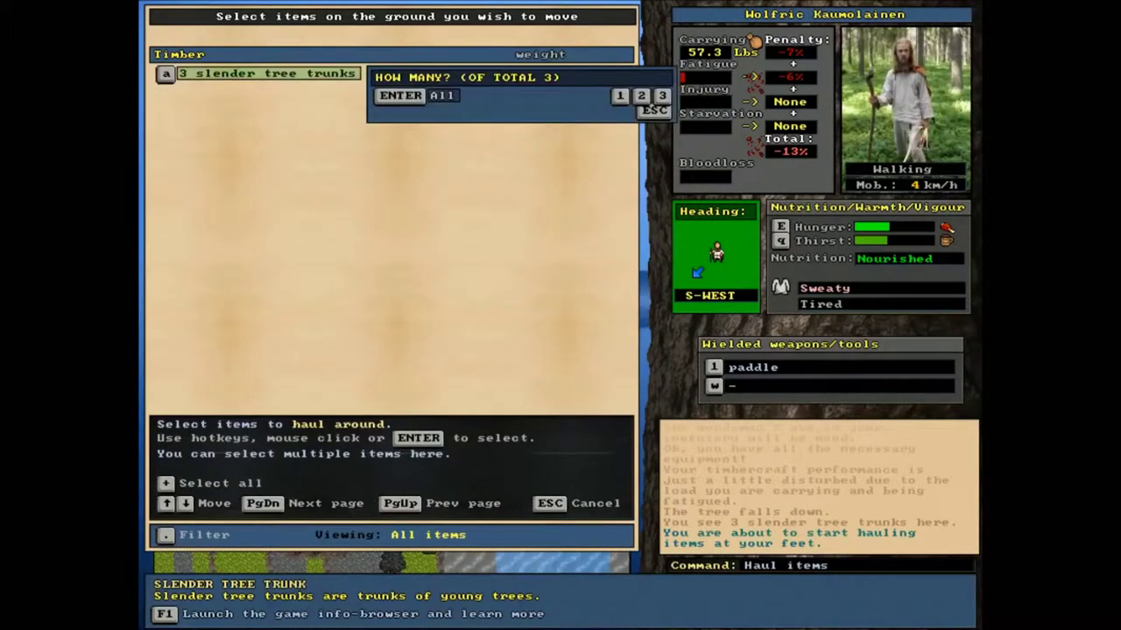
click(445, 95)
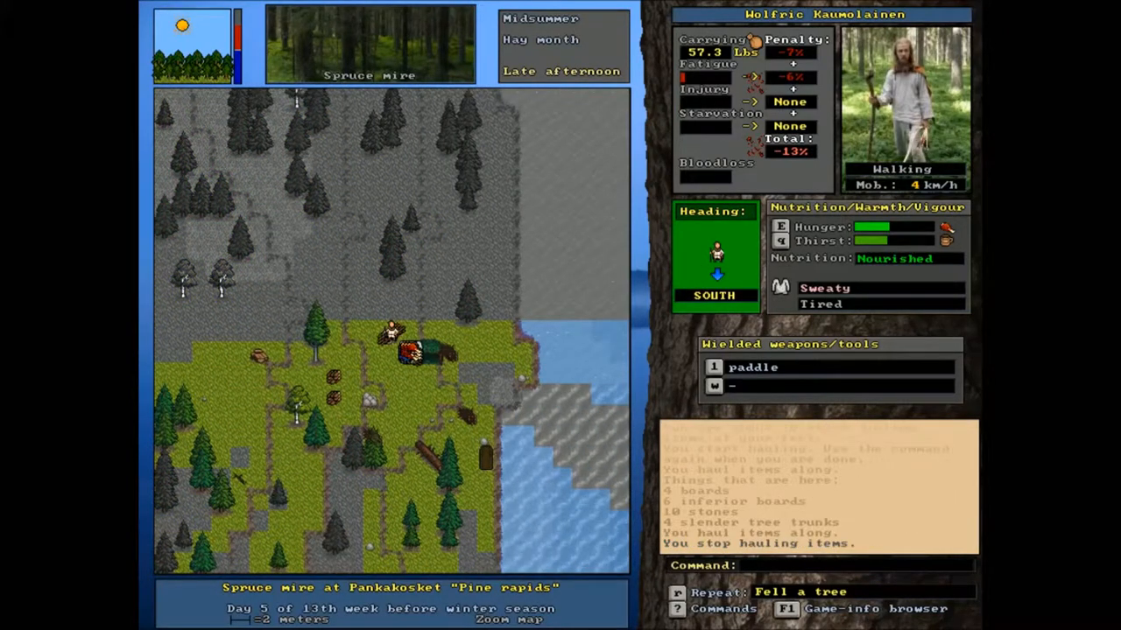
Begin building the cellar from Building options, then dismiss the tiredness pause.
key(s)
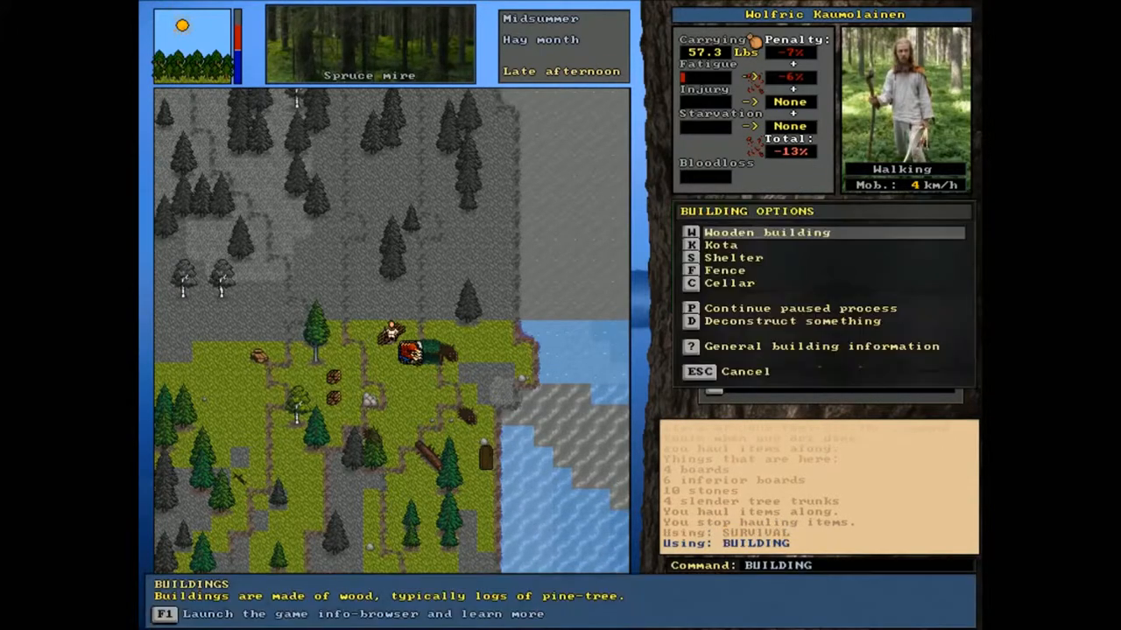
click(728, 283)
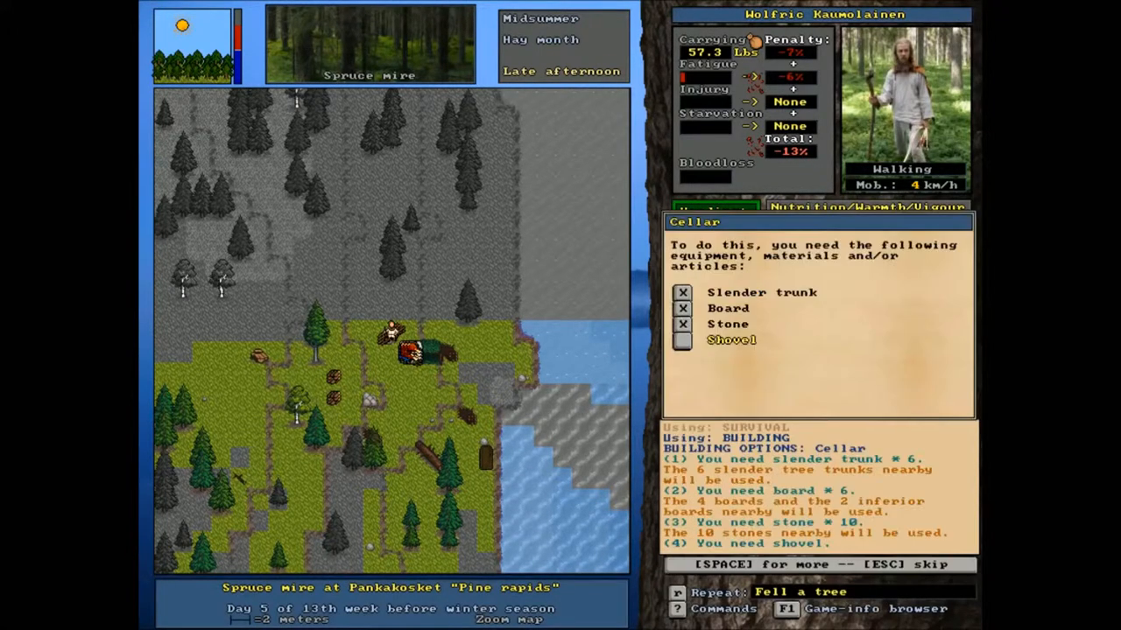
key(space)
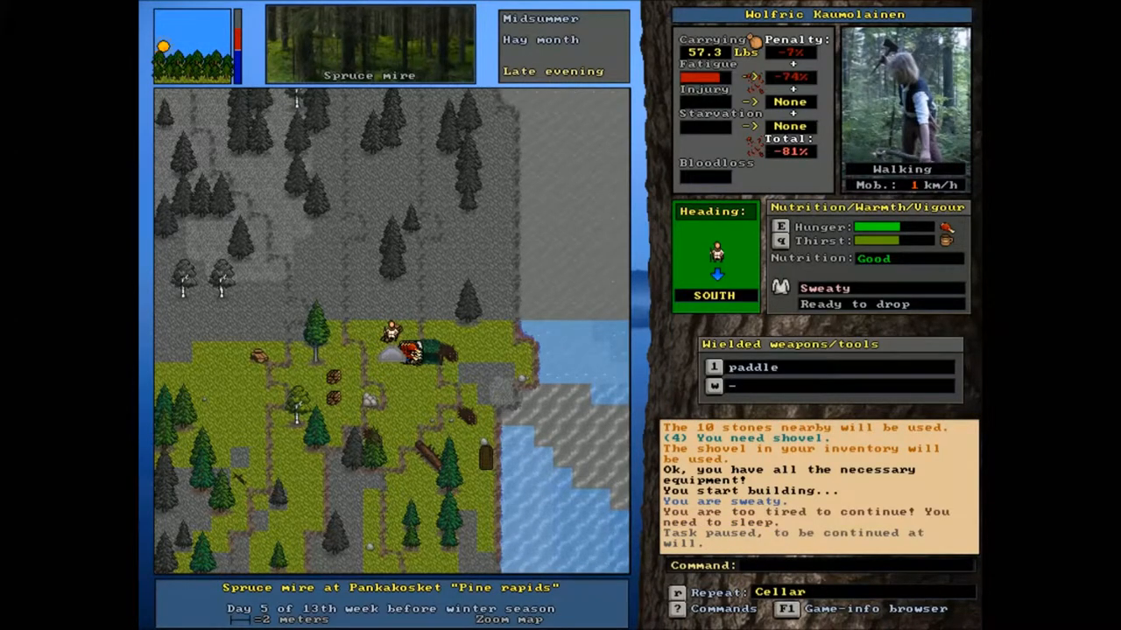
key(E)
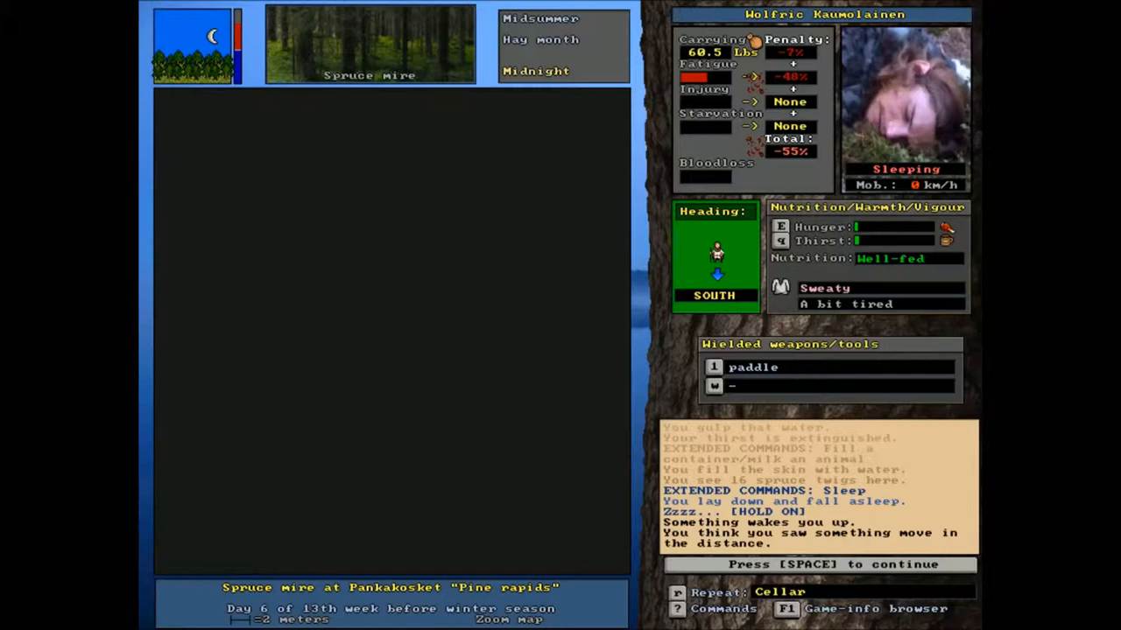
Wake from sleep at the midnight message and continue into morning.
key(space)
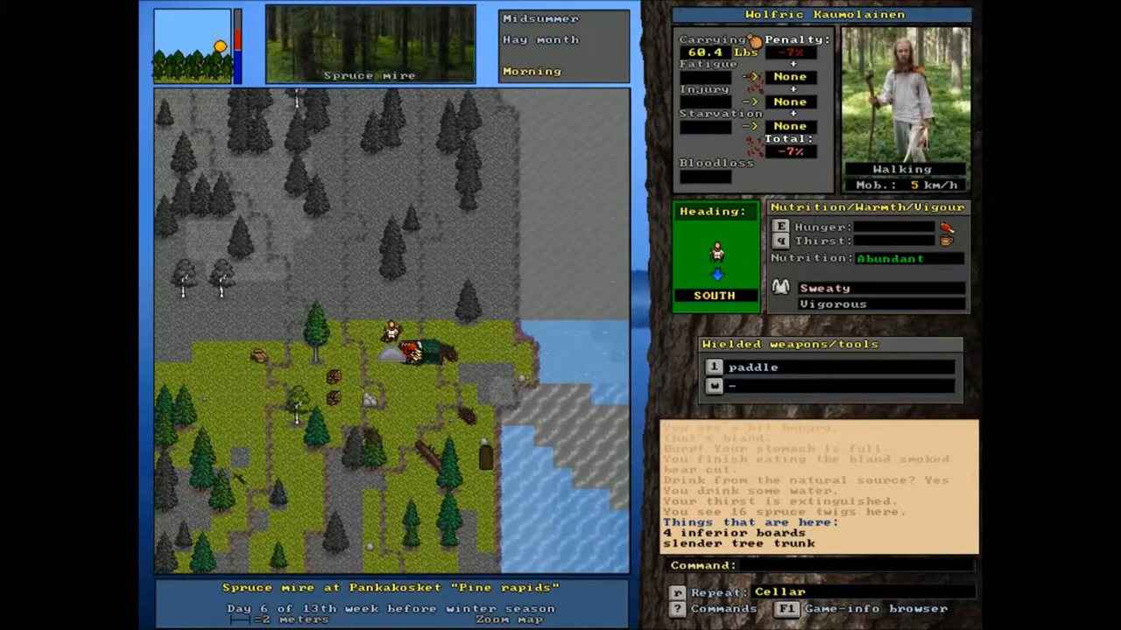
Continue the paused building process so the cellar gets finished.
key(b)
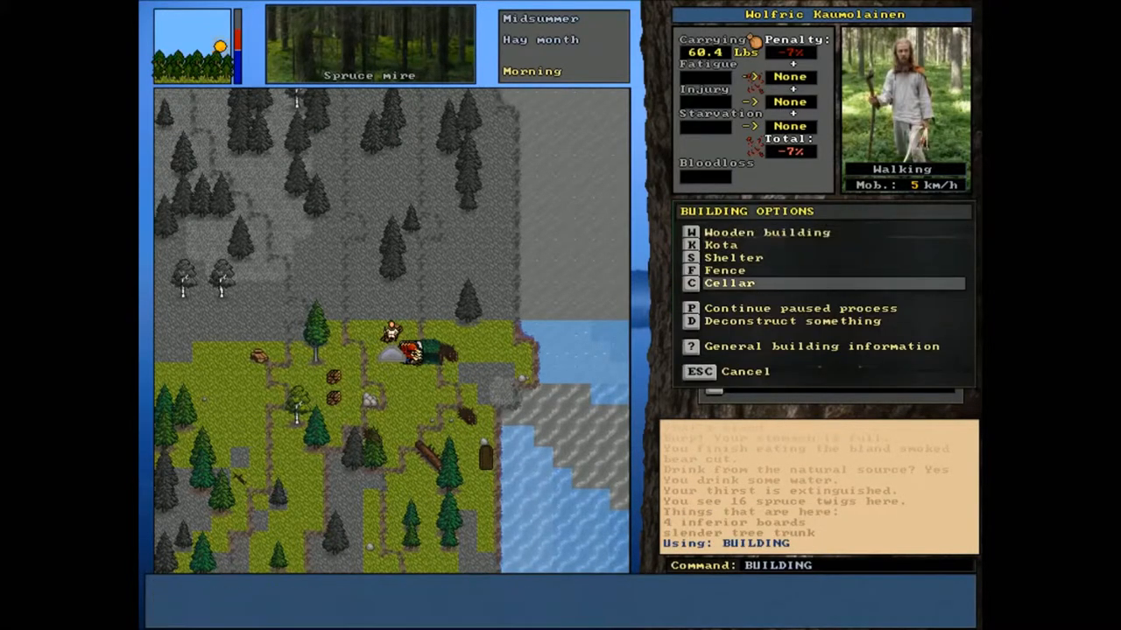
click(688, 309)
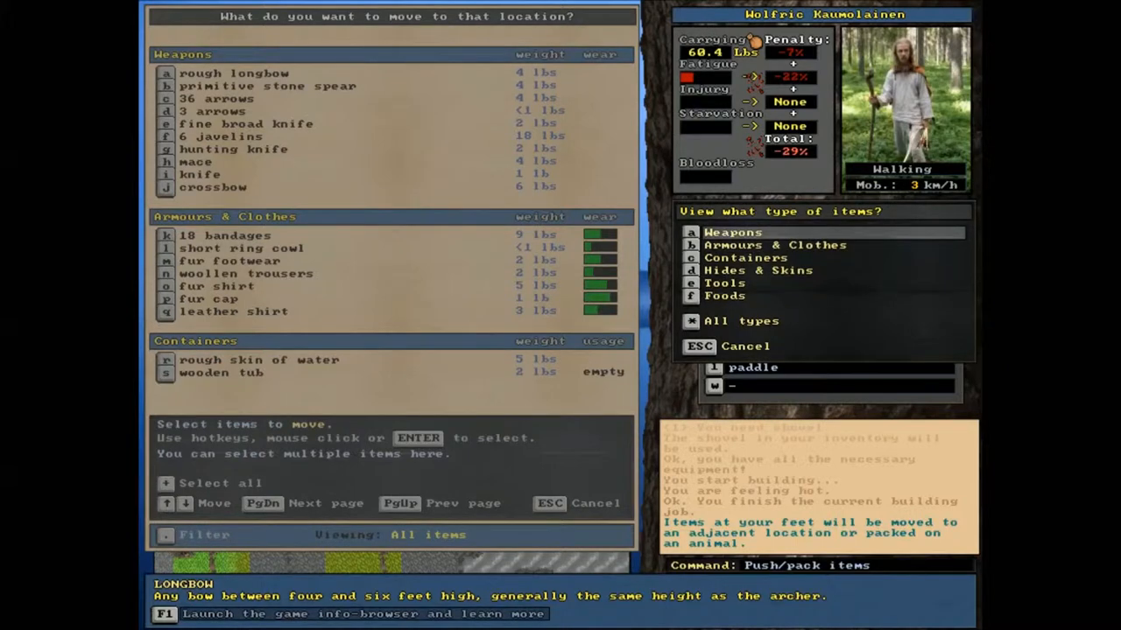
mouse_move(732, 282)
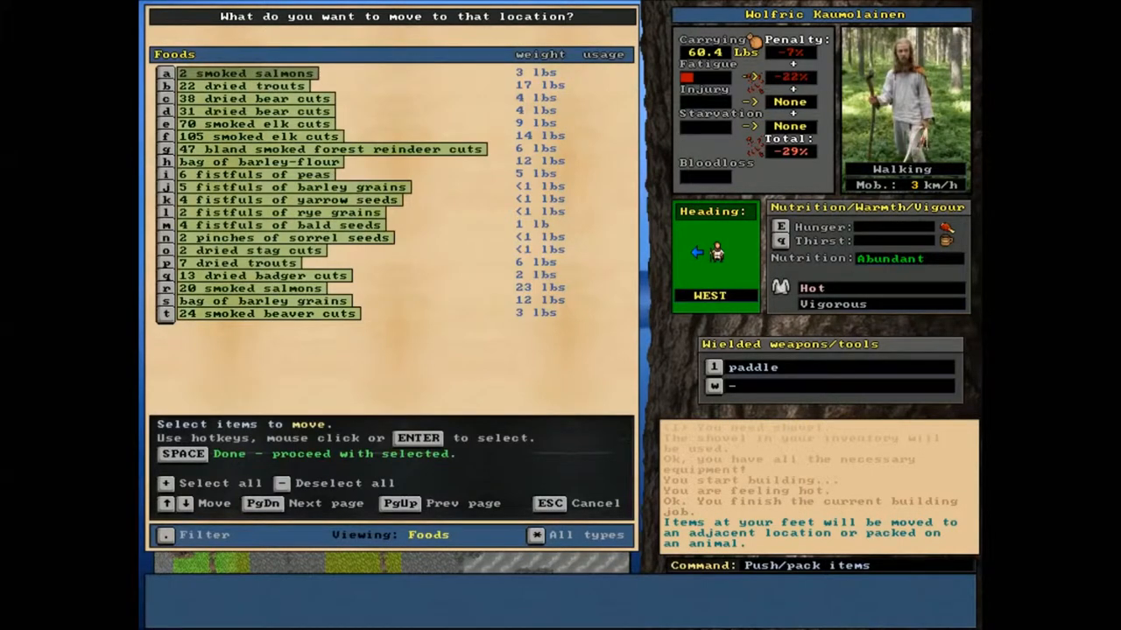
Confirm moving the food, then walk past the charcoal to the tile with 4 blocks of wood.
key(Escape)
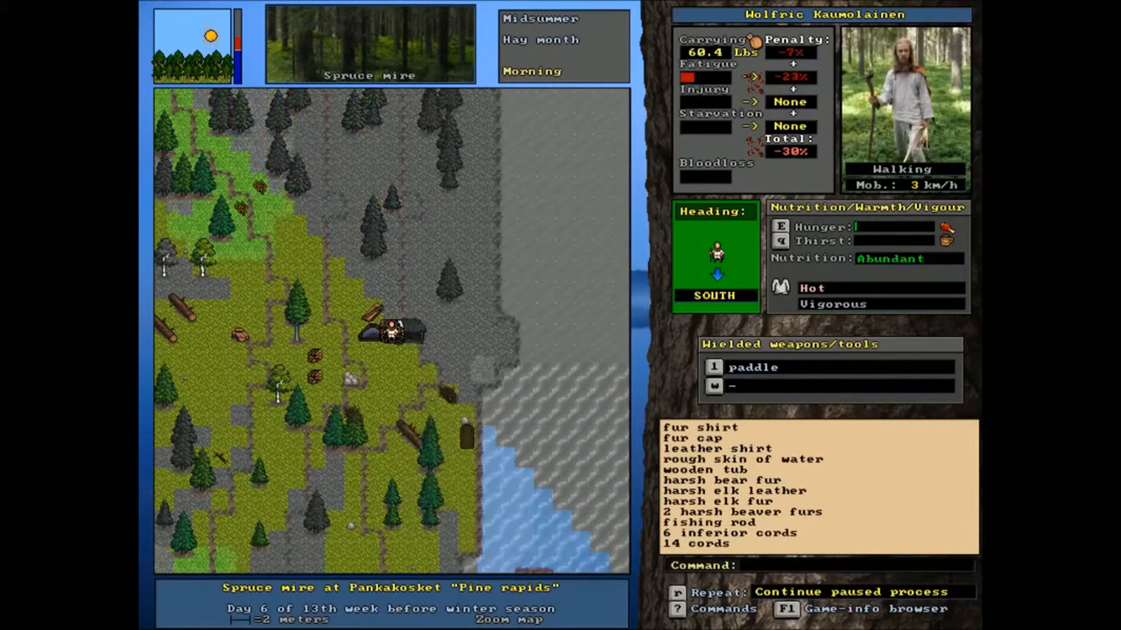
key(left)
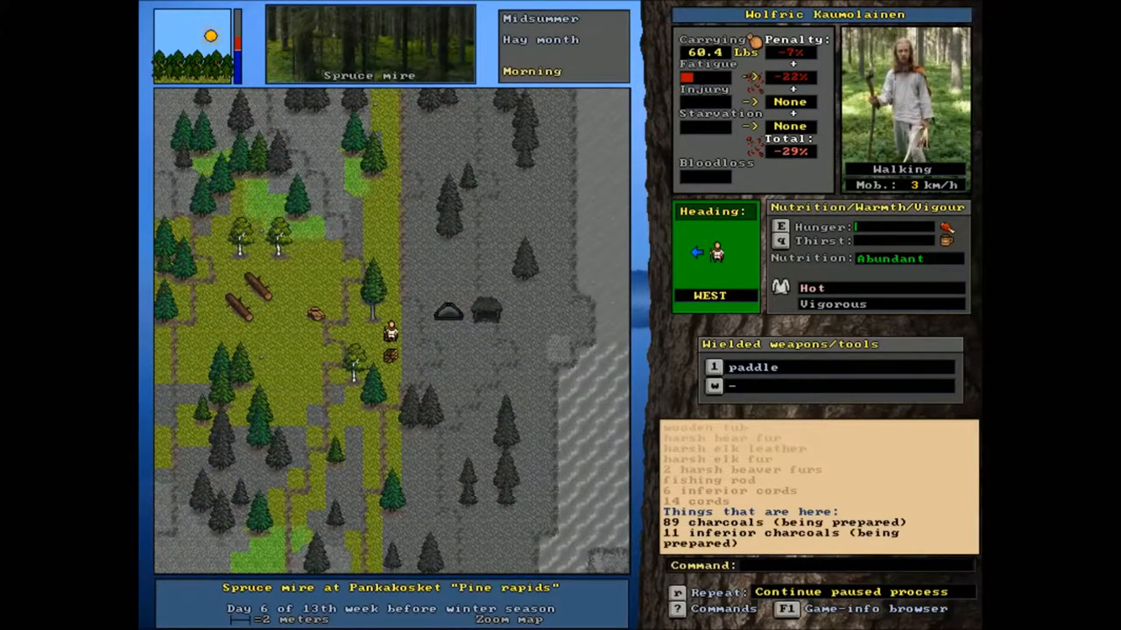
key(right)
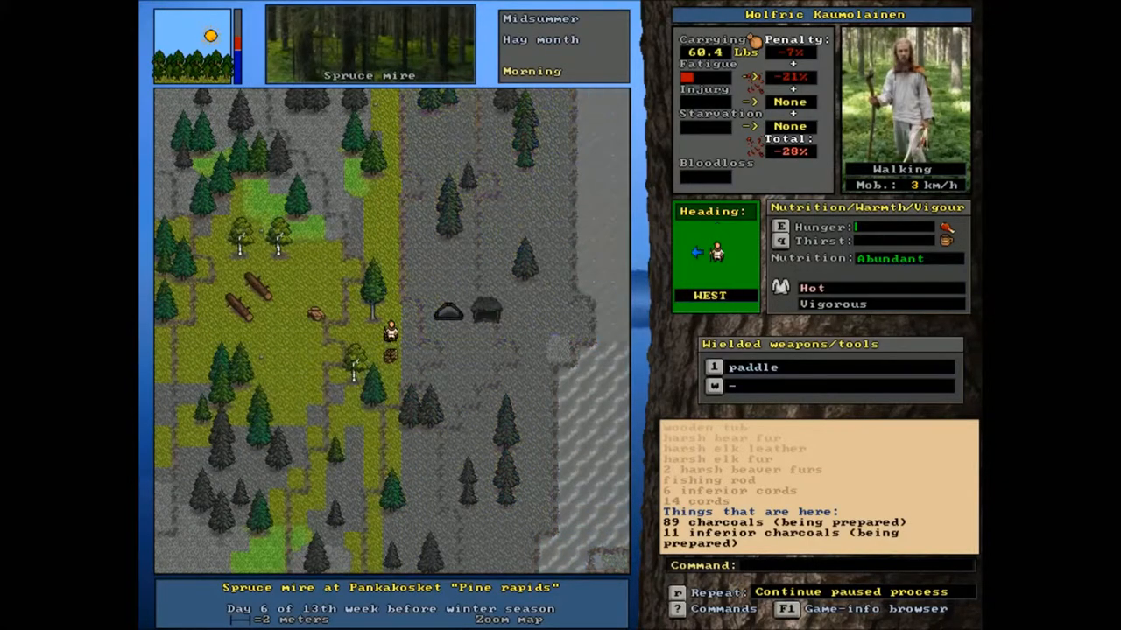
key(up)
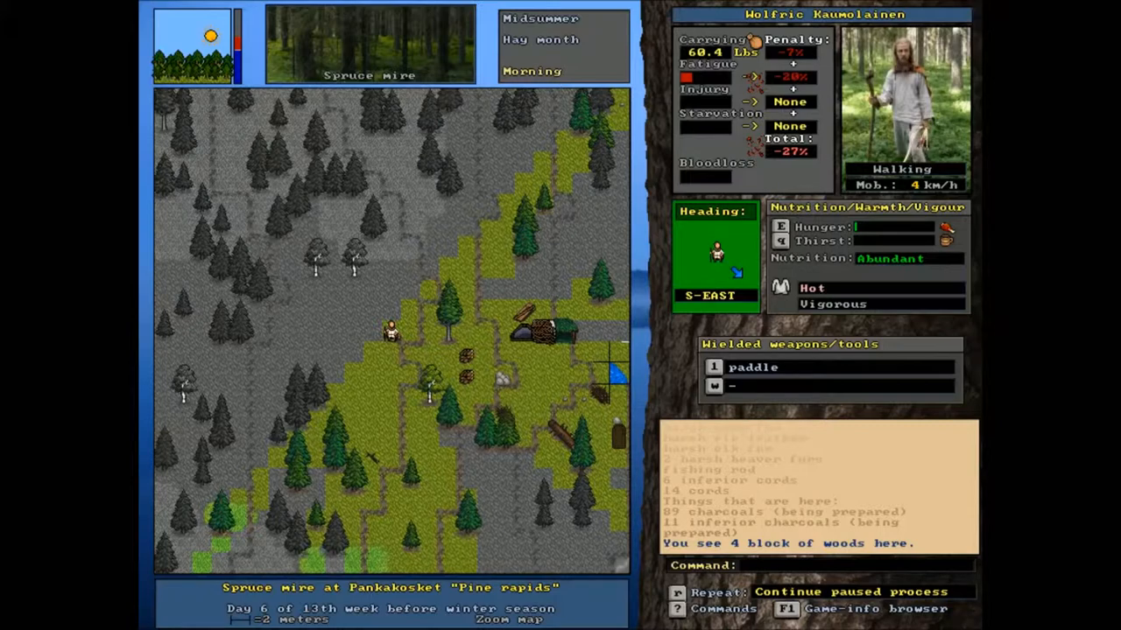
Check the anvil recipe (5 blooms of iron), cancel it, and go to the ironworking recipes.
key(M)
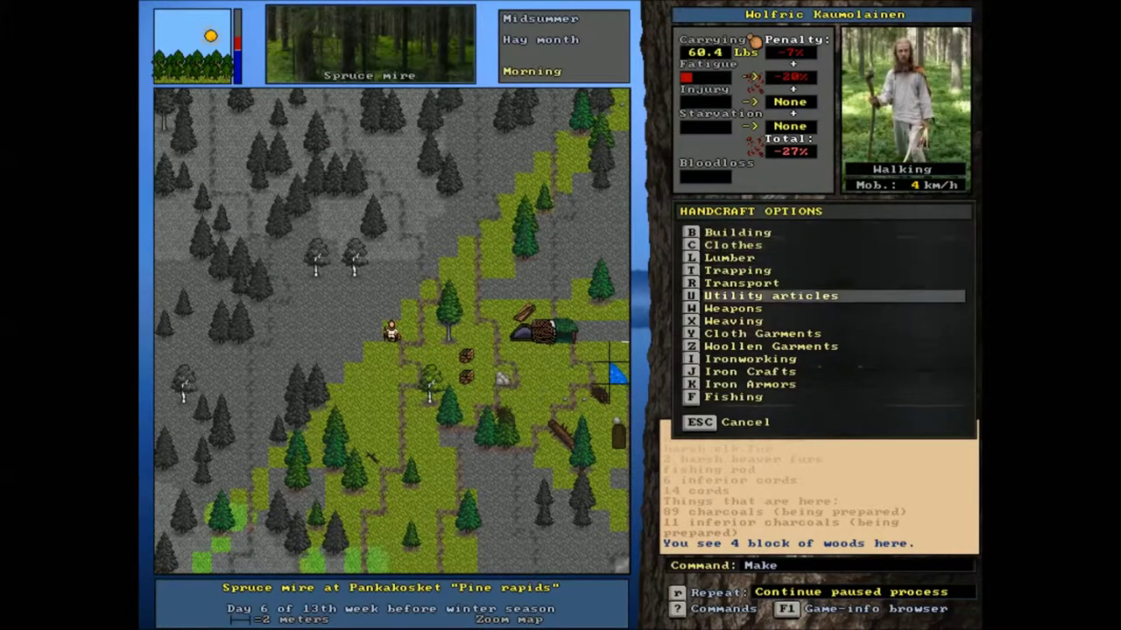
click(749, 358)
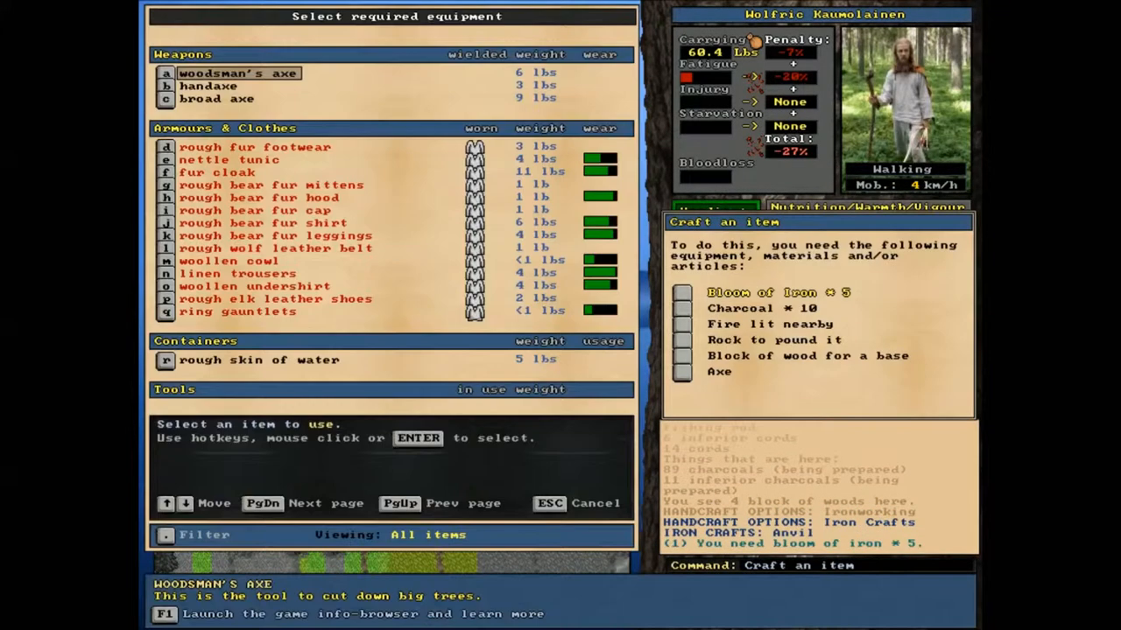
key(Escape)
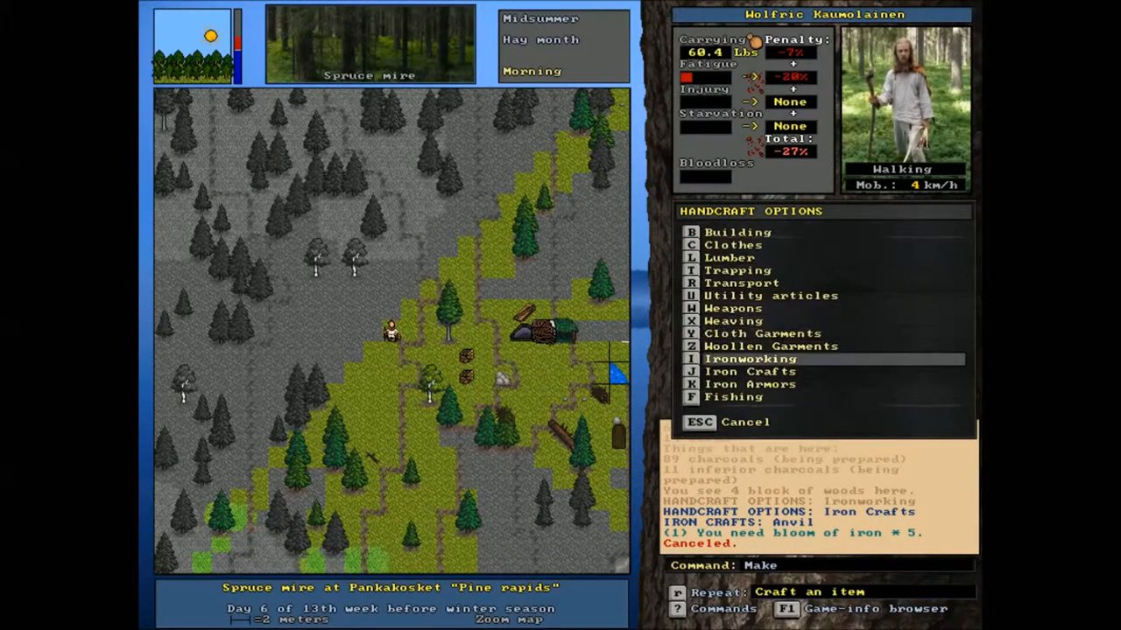
click(749, 357)
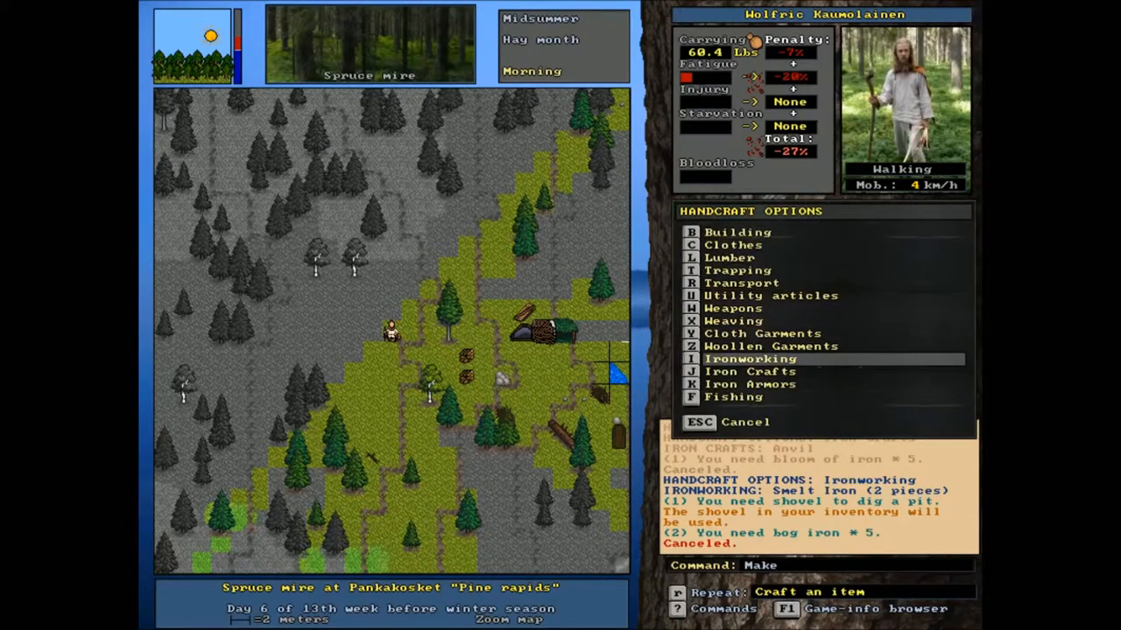
Browse the ironworking recipes for smelting iron and sharpening dull blades.
click(750, 358)
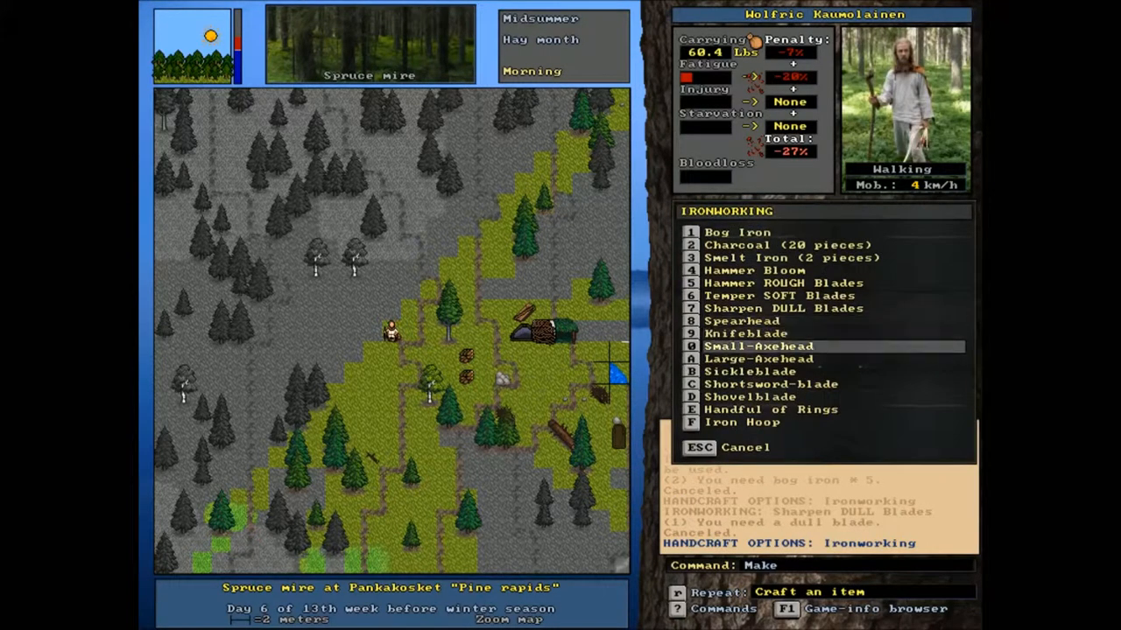
mouse_move(772, 383)
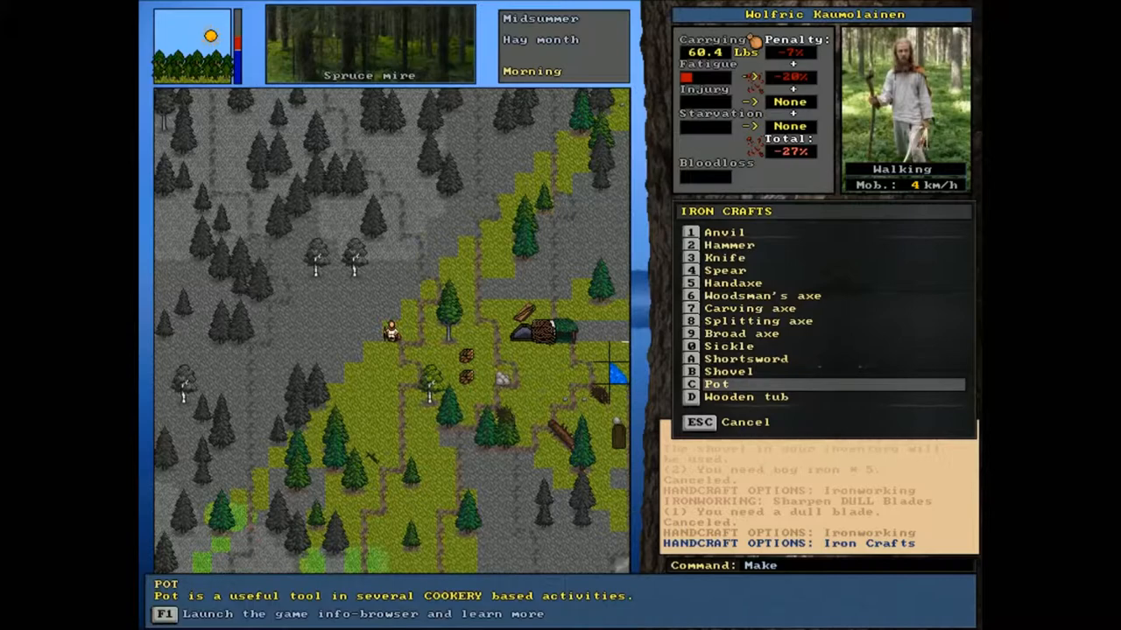
Leave the iron crafts list and bring up the handcraft categories beside the bog irons.
click(717, 386)
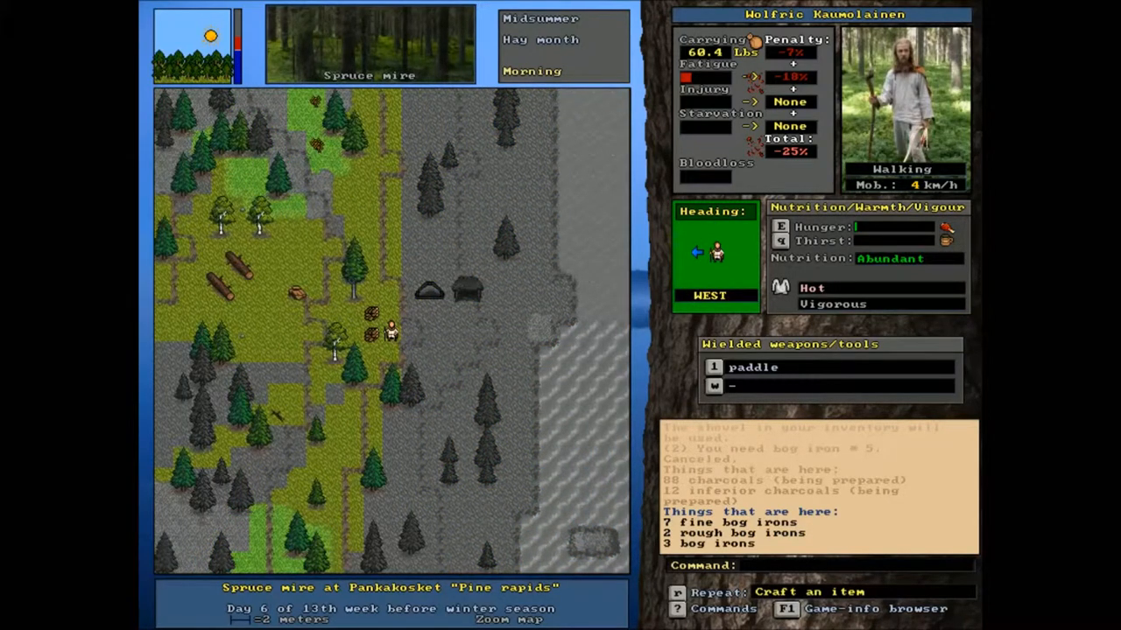
key(m)
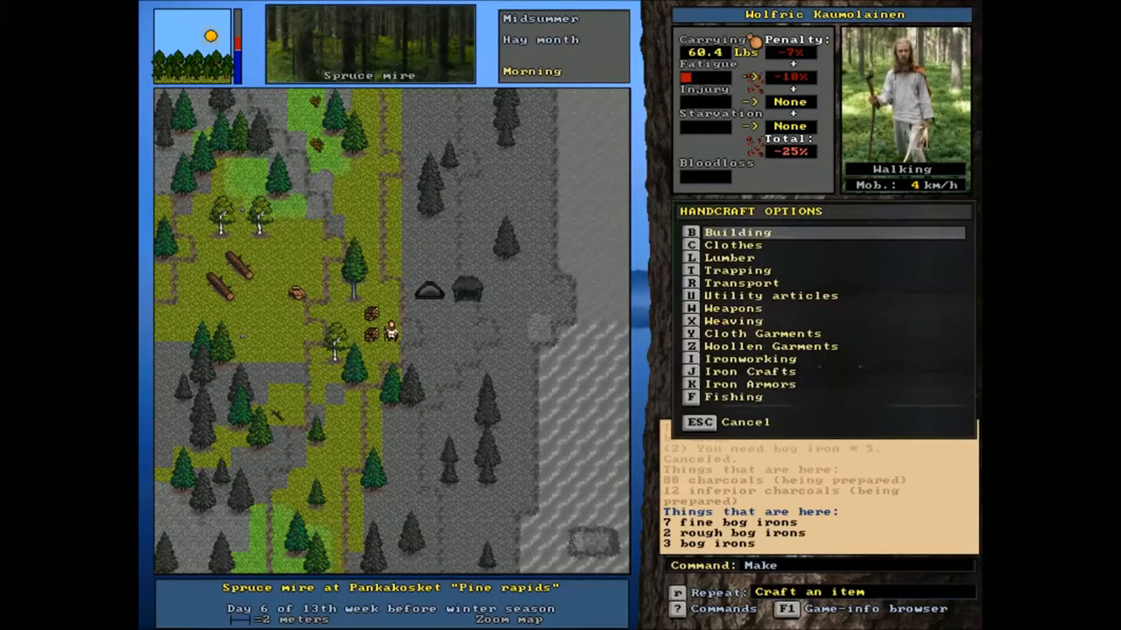
mouse_move(771, 347)
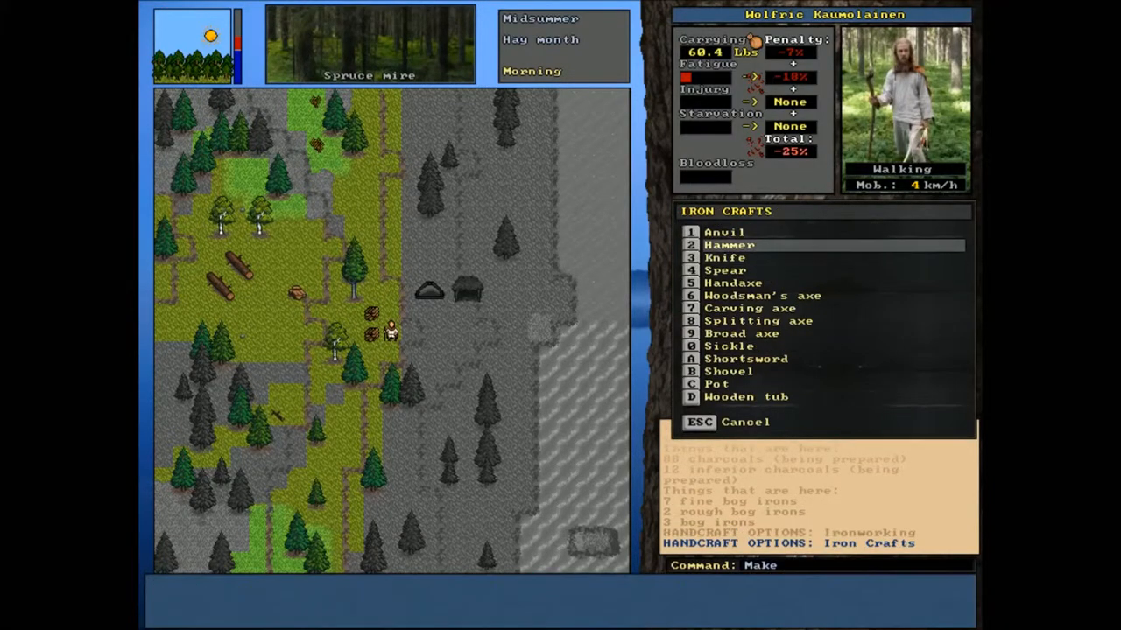
Check the hammer and iron smelting requirements (5 fine bog irons, 50 charcoal), then cancel.
click(729, 246)
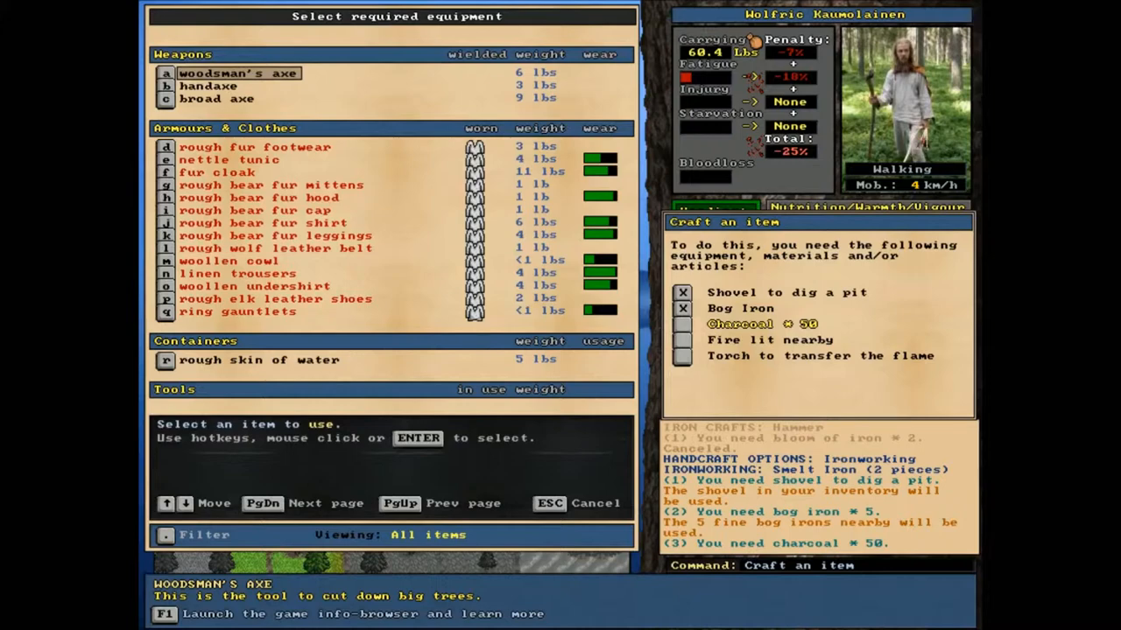
key(Escape)
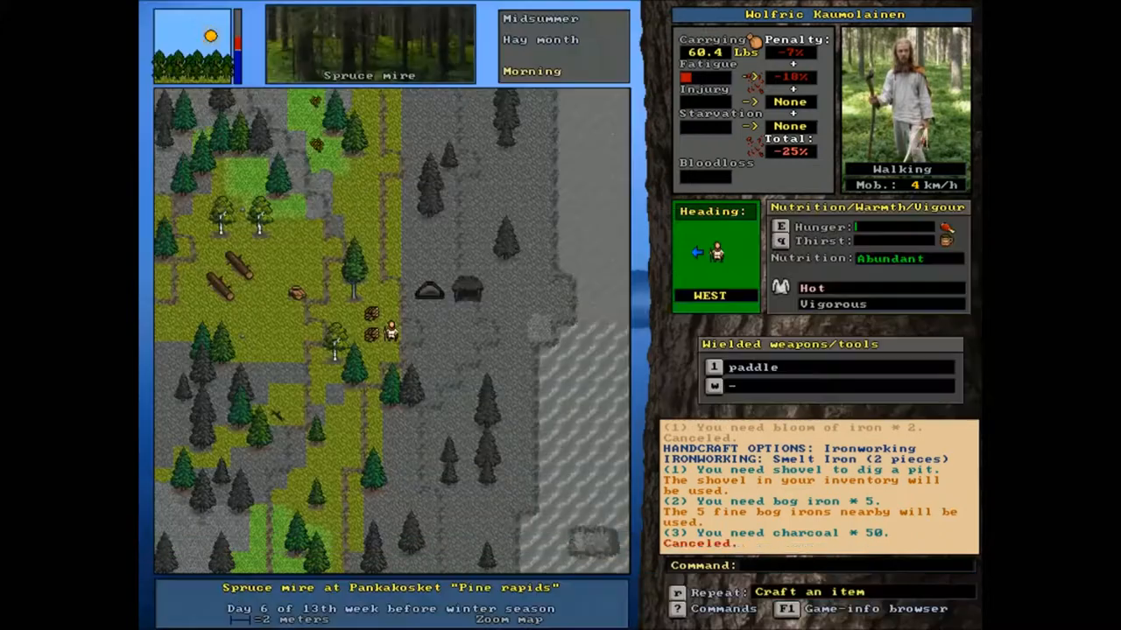